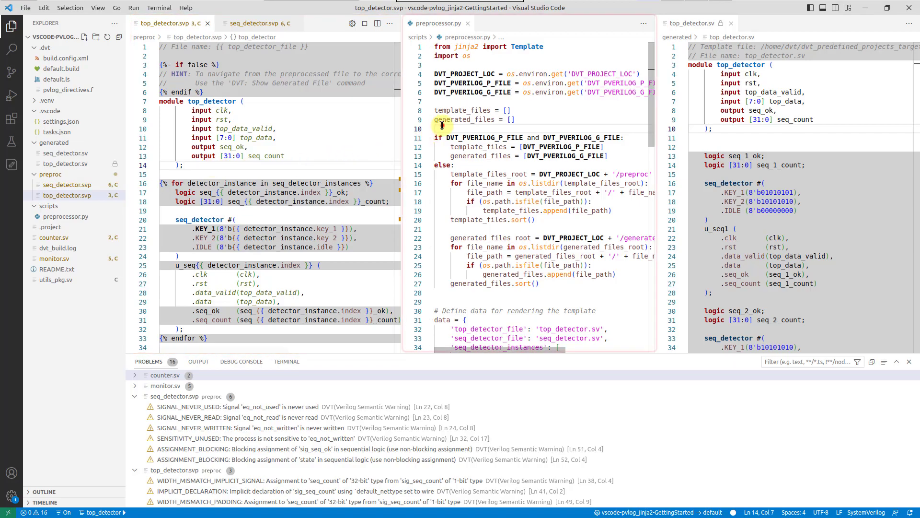
Close the preprocessor.py and generated top_detector.sv panes, keeping top_detector.svp open.
click(712, 128)
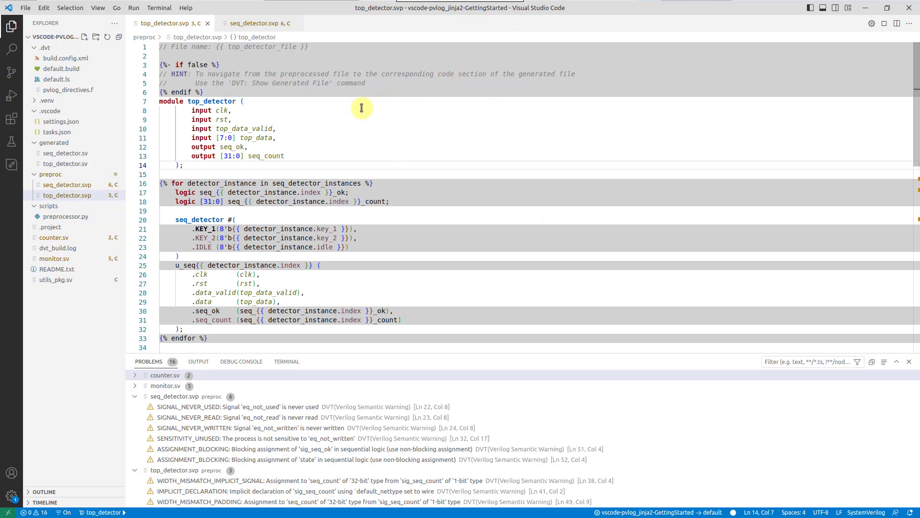
mouse_move(583, 77)
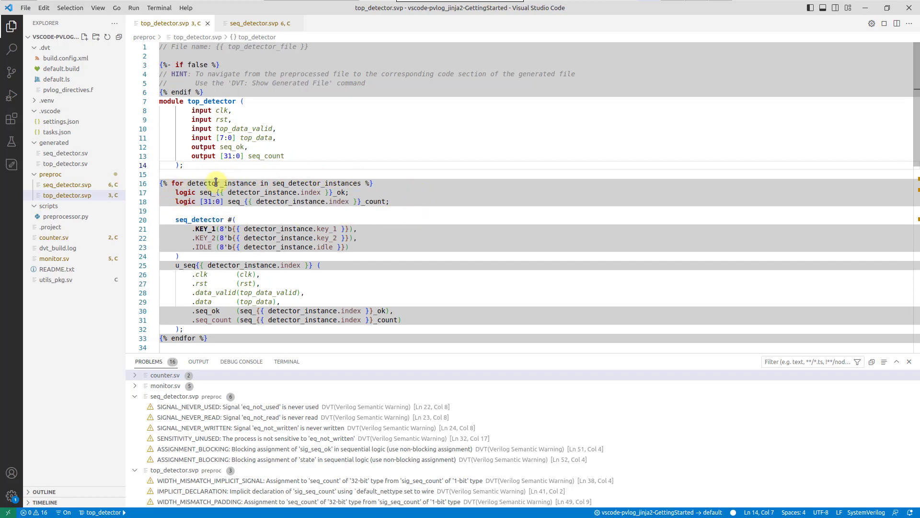
scroll(down, 3)
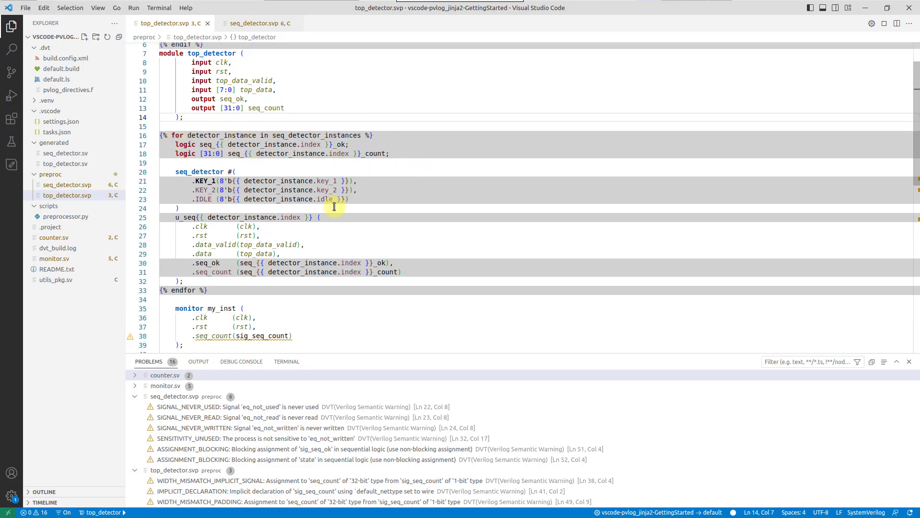
scroll(down, 3)
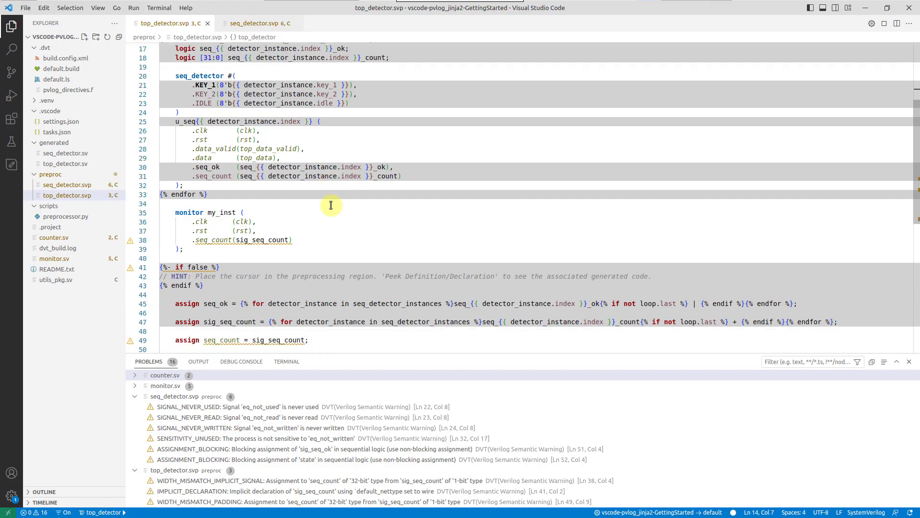
scroll(down, 3)
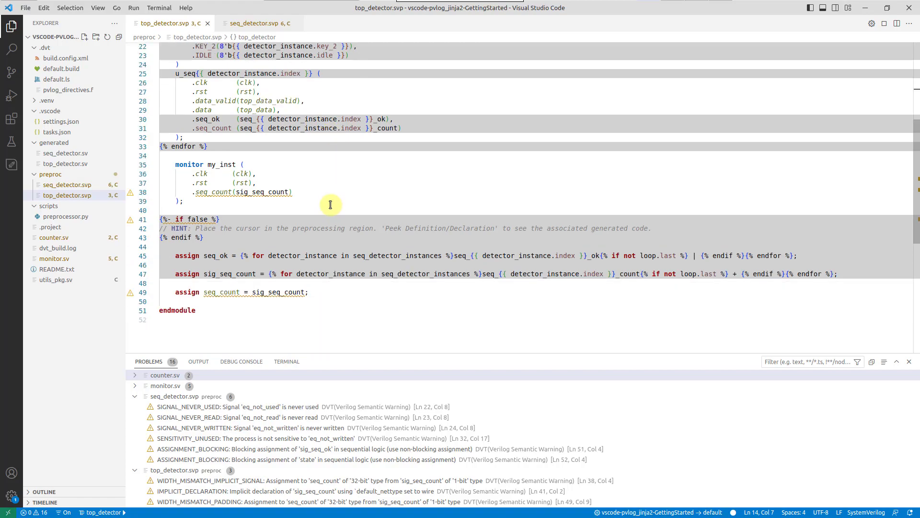
mouse_move(332, 298)
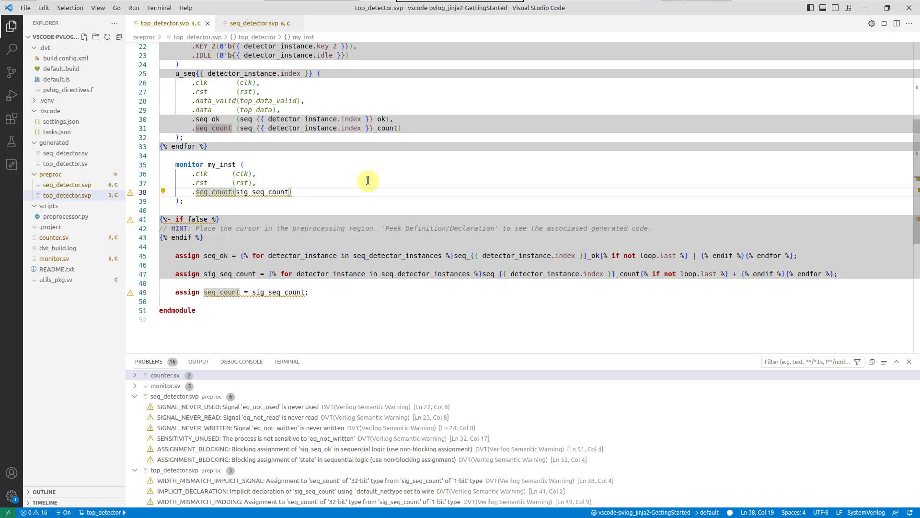
key(BackSpace)
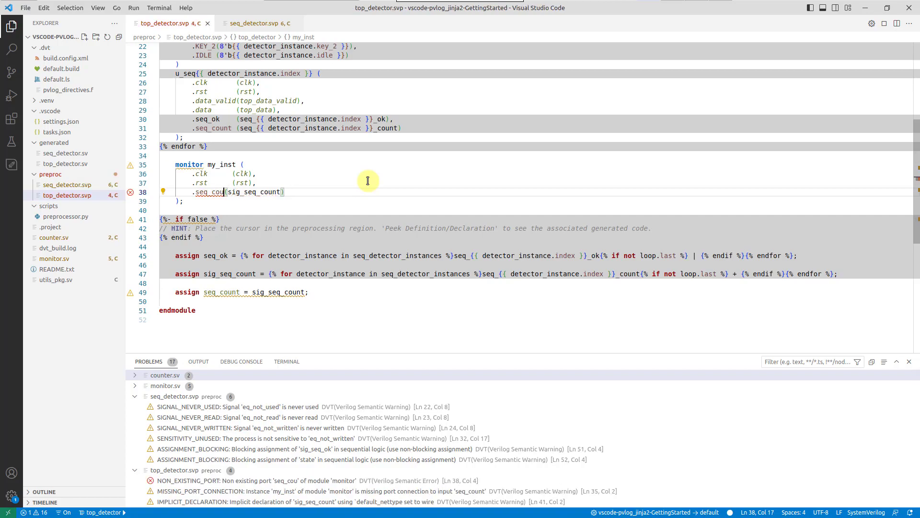
click(164, 191)
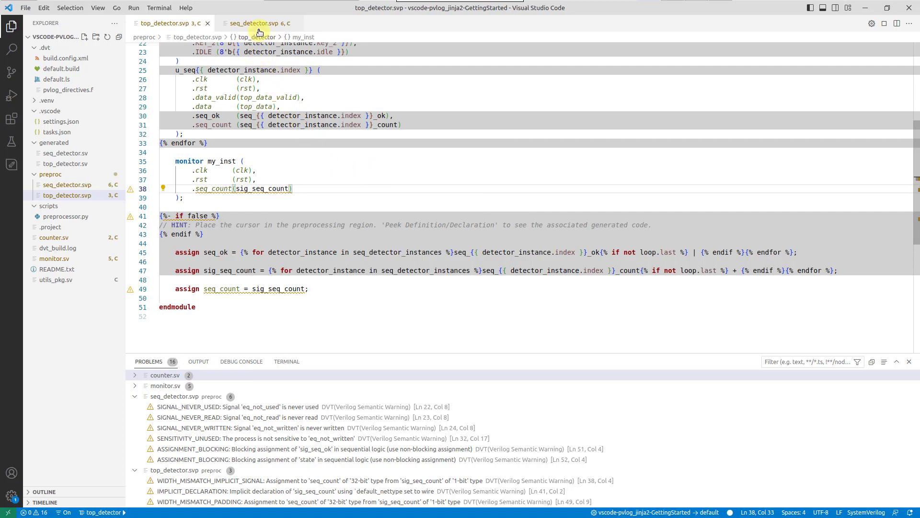
List data_valid references from seq_detector.svp (4 results, 2 files) and open the top_detector.svp one.
click(251, 23)
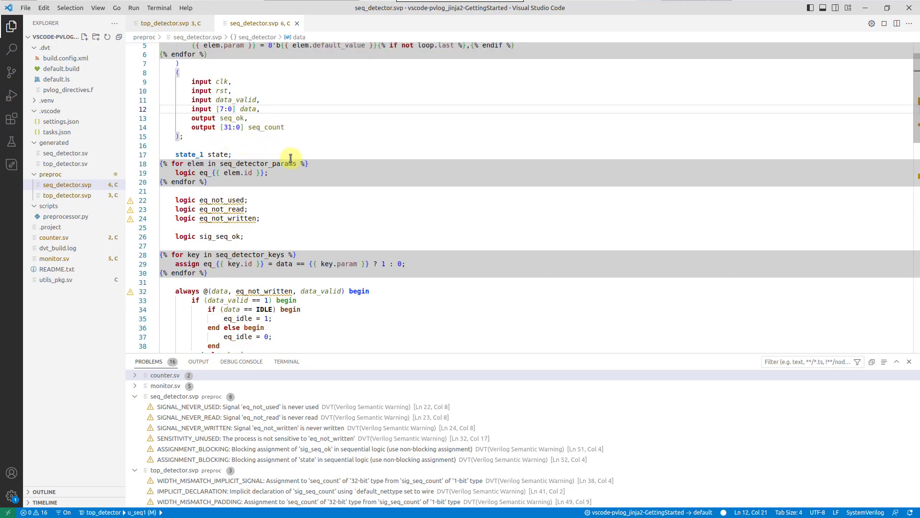
scroll(down, 3)
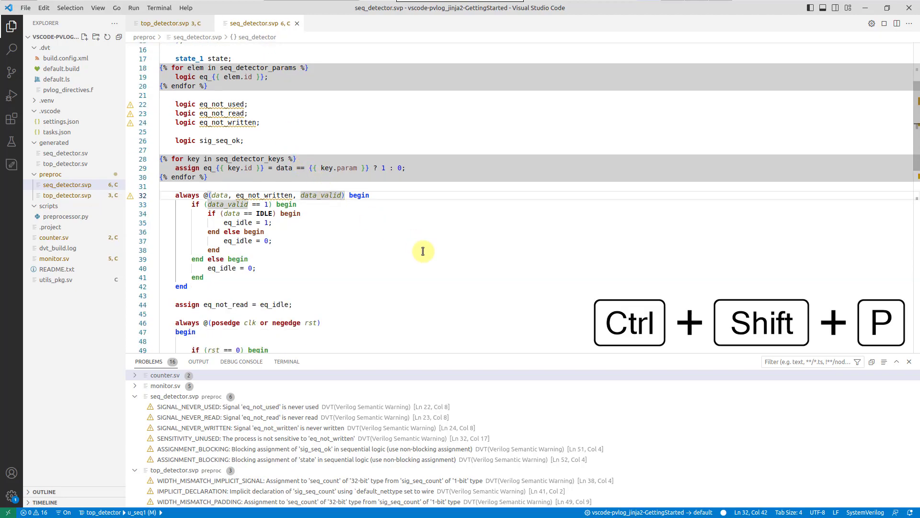
key(Ctrl+Shift+P)
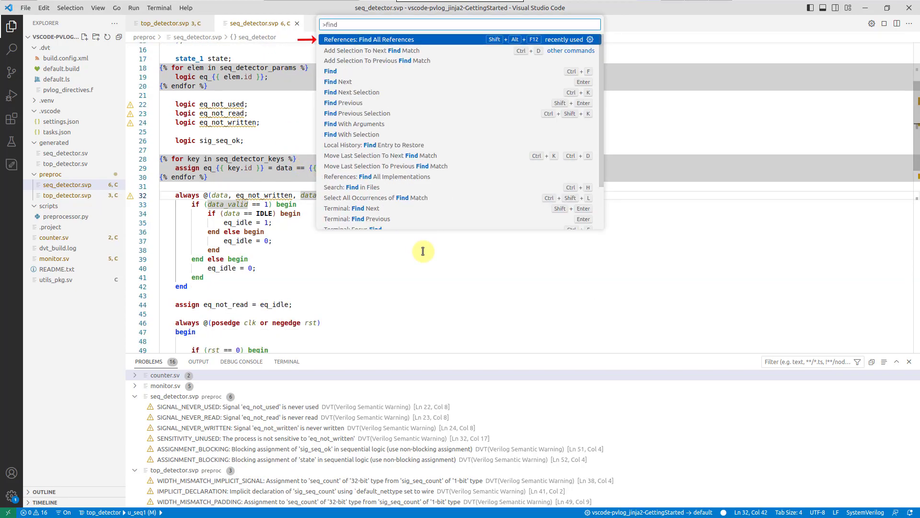
click(368, 40)
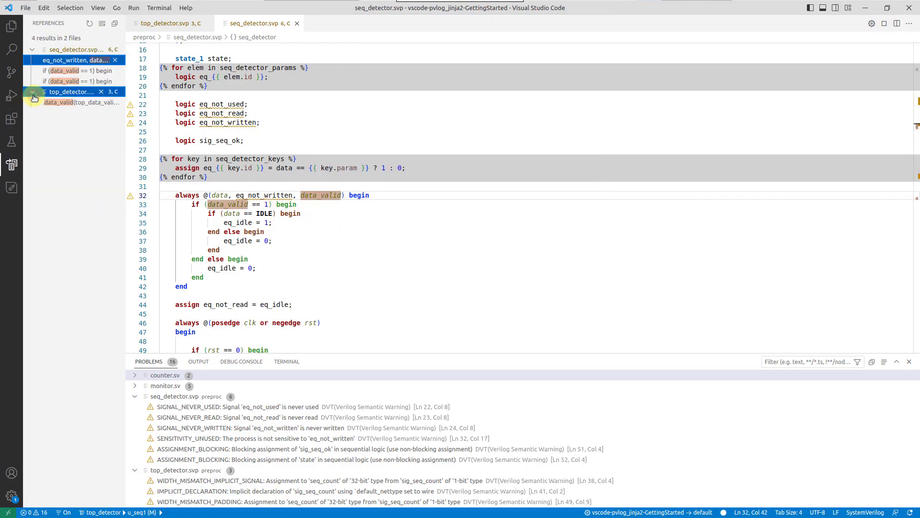
click(71, 102)
text(>peek)
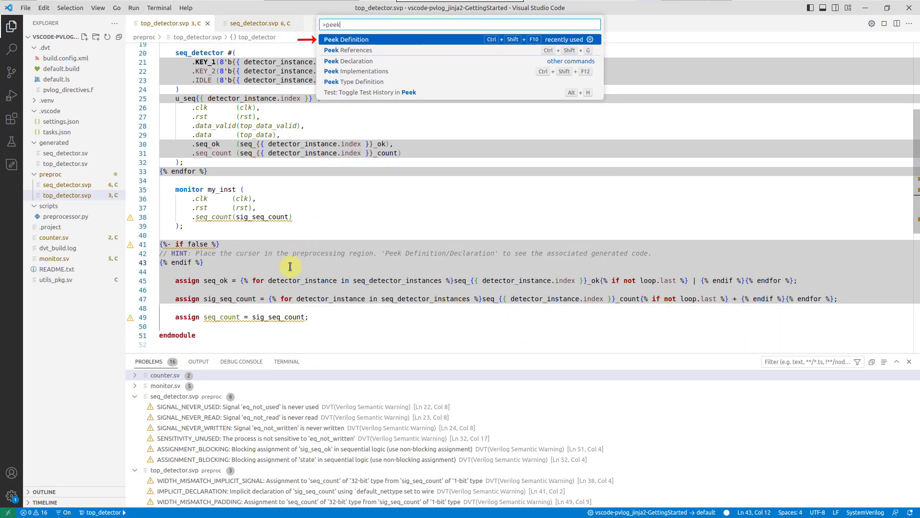
Run Peek Definition on the preprocessing region in top_detector.svp.
click(345, 39)
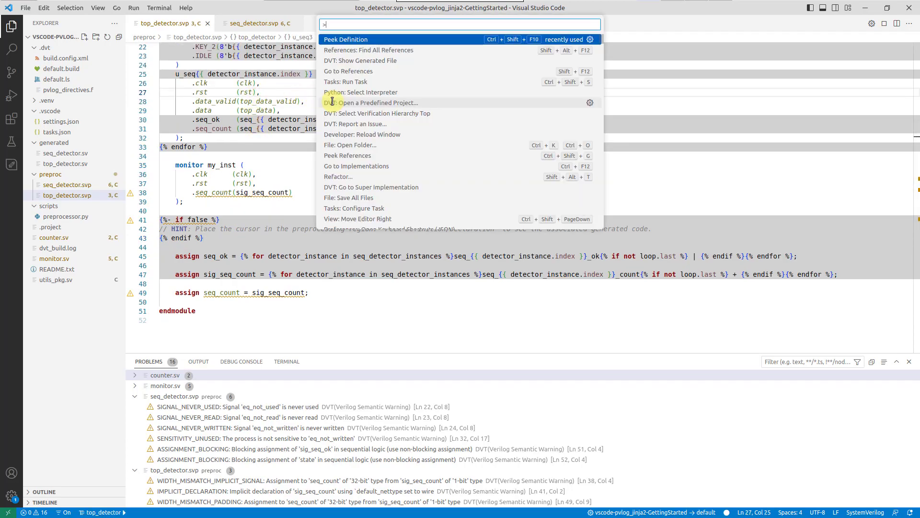
Open generated top_detector.sv with DVT: Show Generated File, showing expanded u_seq3 and u_seq4.
text(show ge)
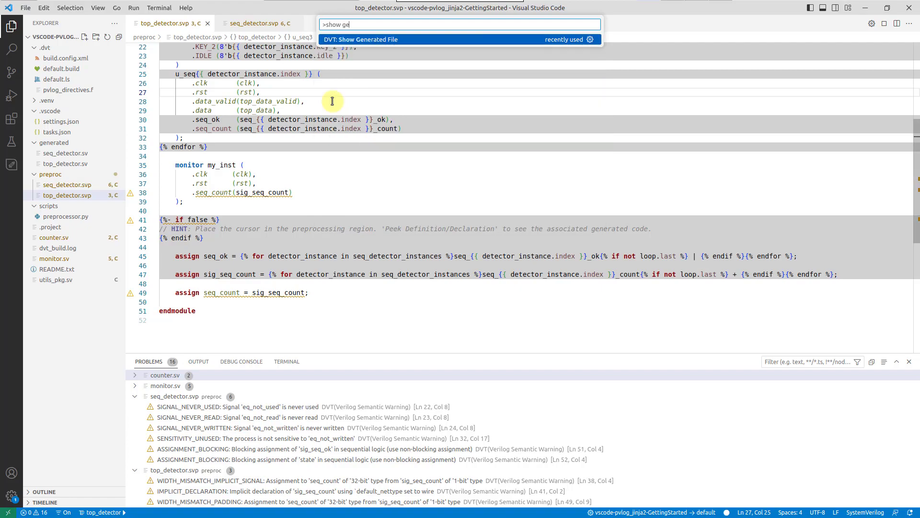
click(360, 39)
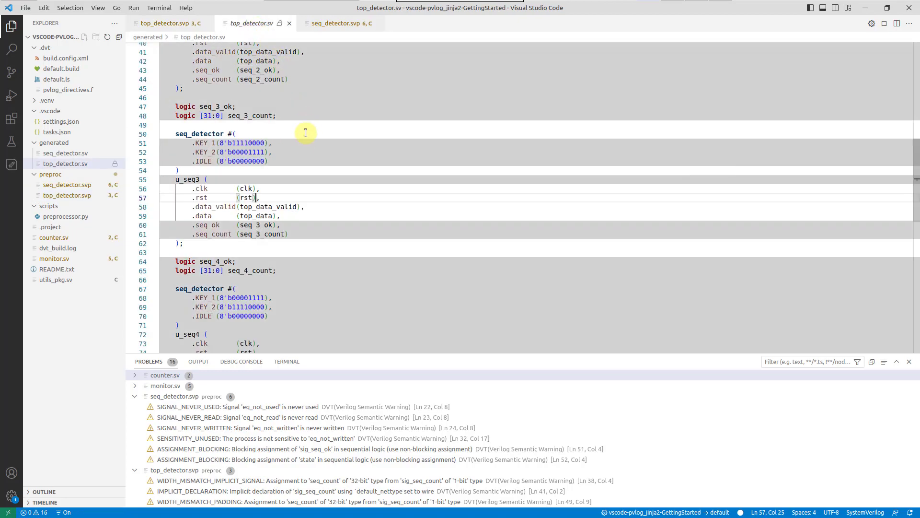
mouse_move(290, 195)
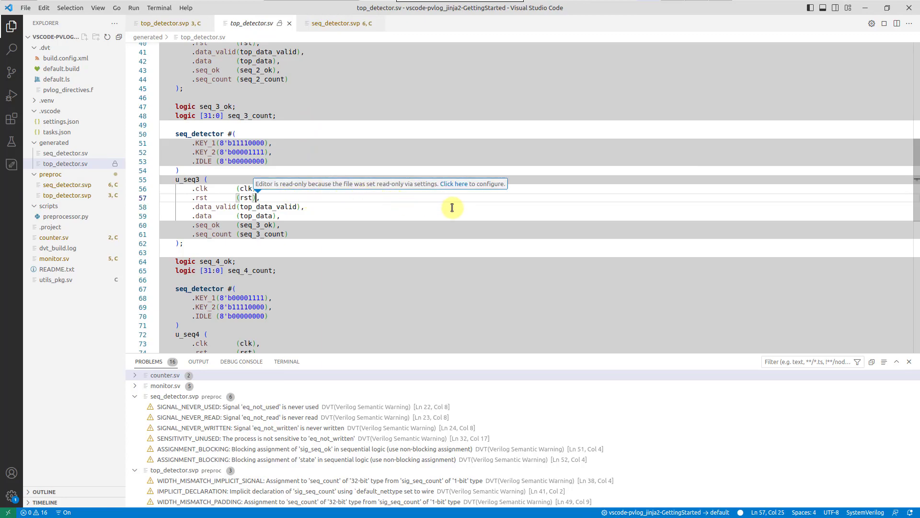
mouse_move(337, 199)
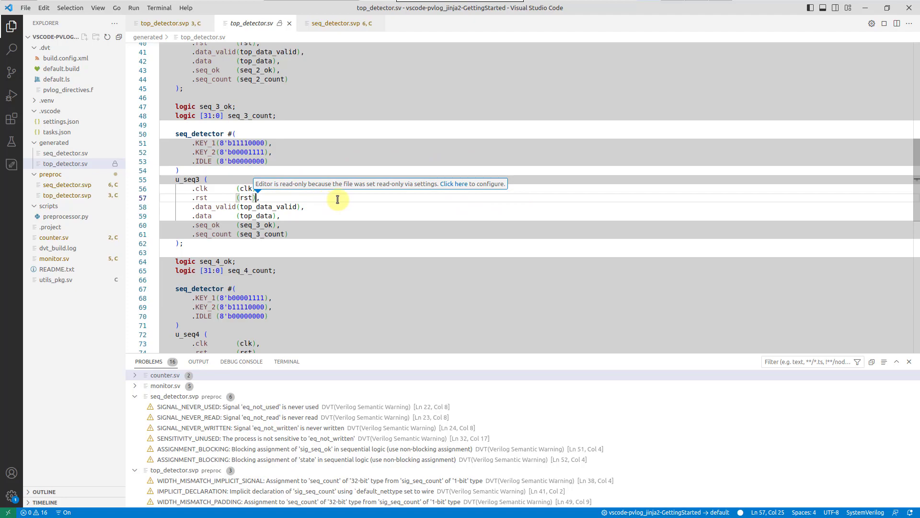
mouse_move(305, 147)
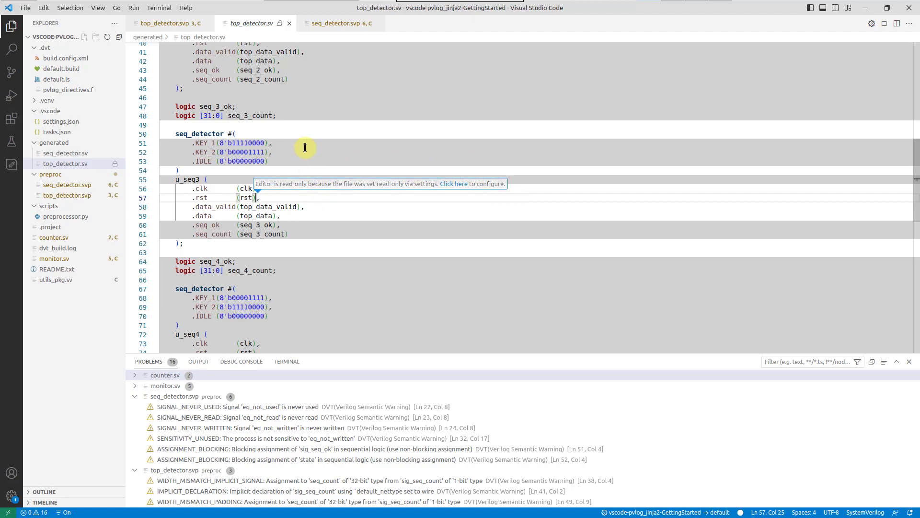
mouse_move(303, 115)
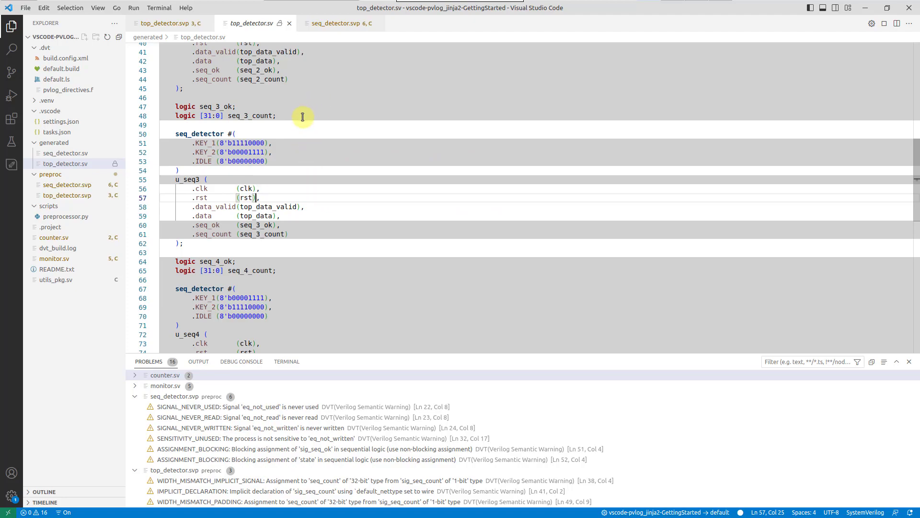
mouse_move(170, 23)
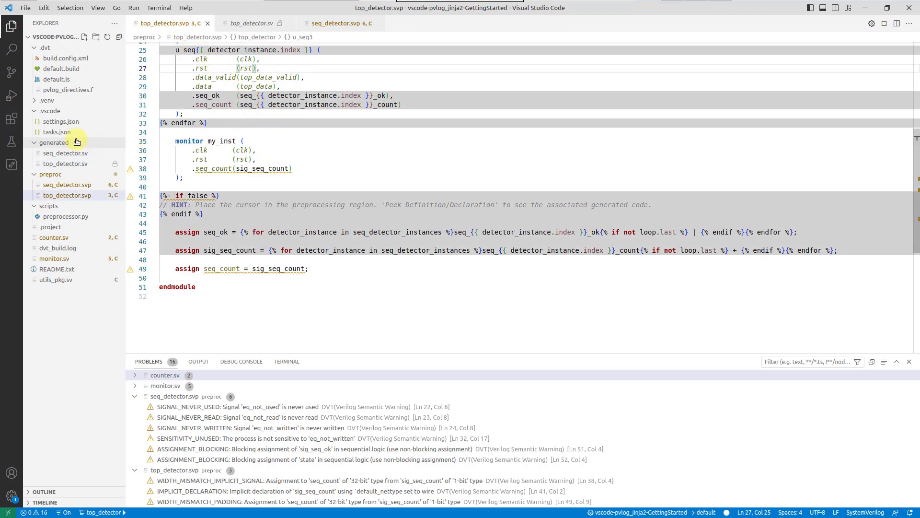
Open .dvt/pvlog_directives.f, which maps the .svp templates to generated .sv files.
click(67, 89)
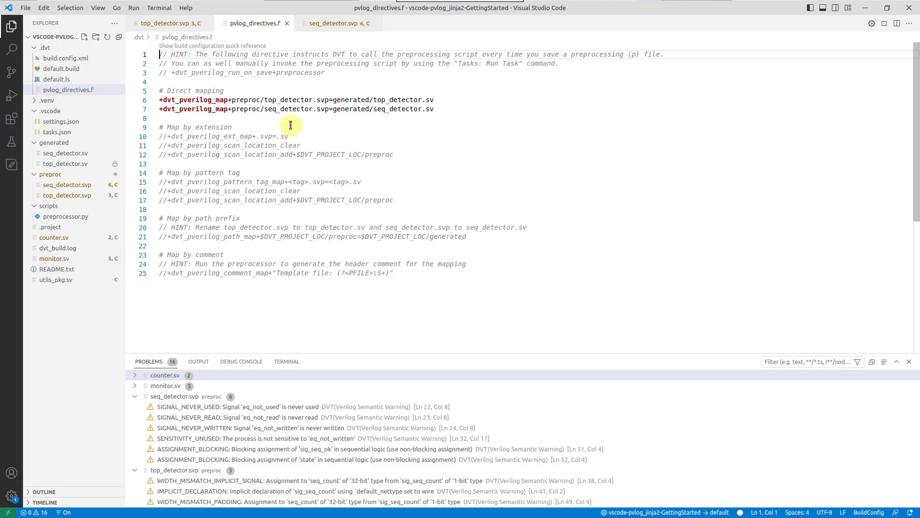
mouse_move(327, 139)
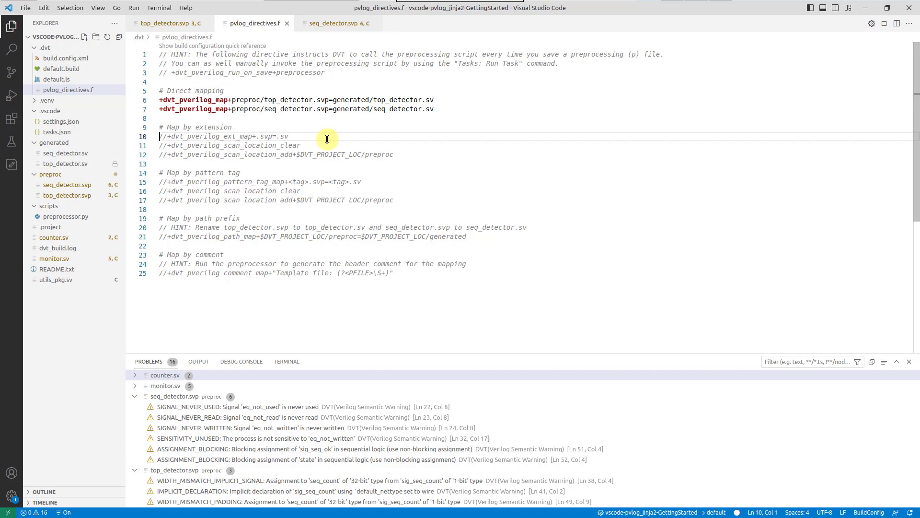
mouse_move(403, 128)
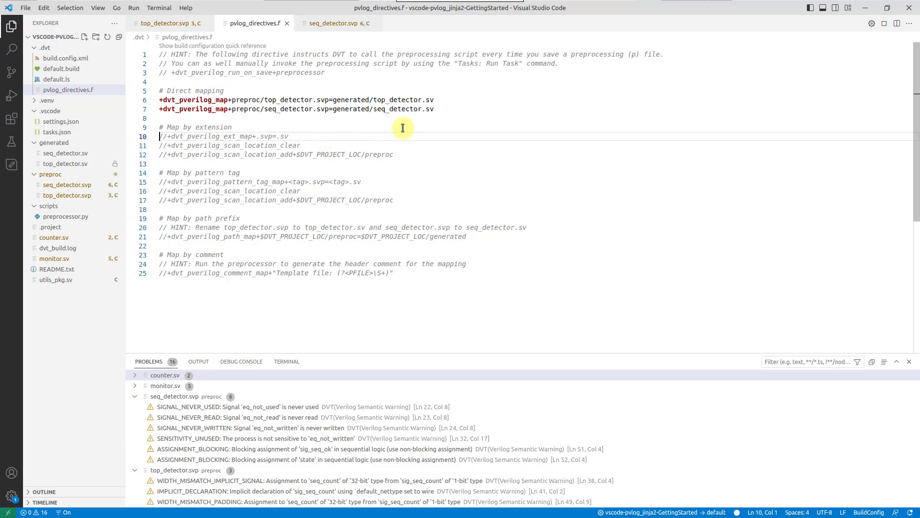
mouse_move(396, 130)
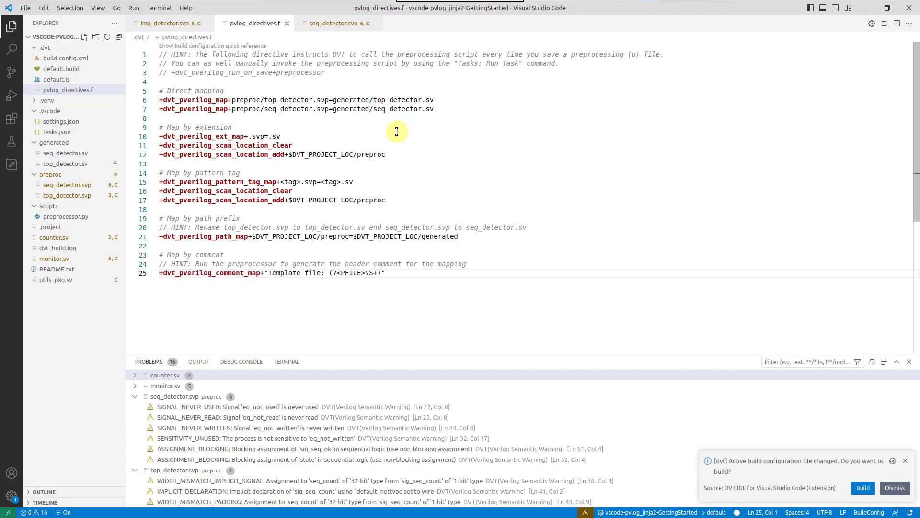
mouse_move(791, 416)
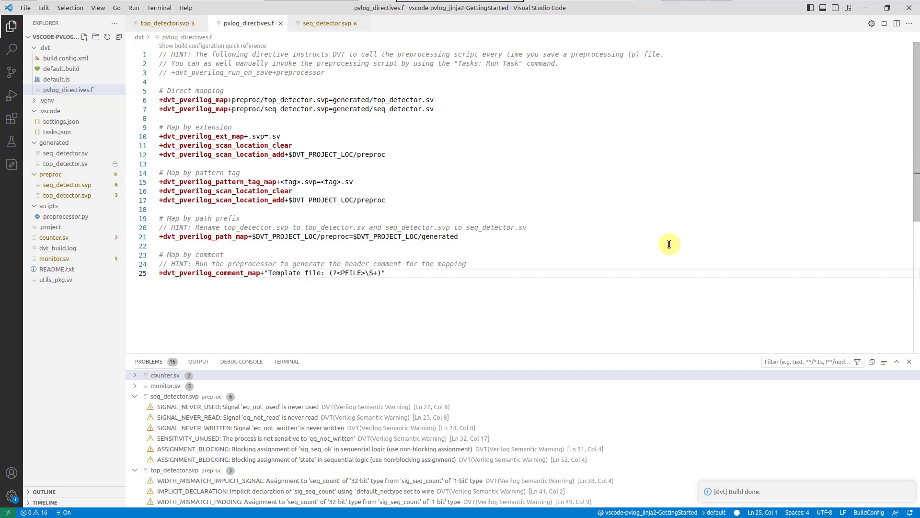
mouse_move(651, 242)
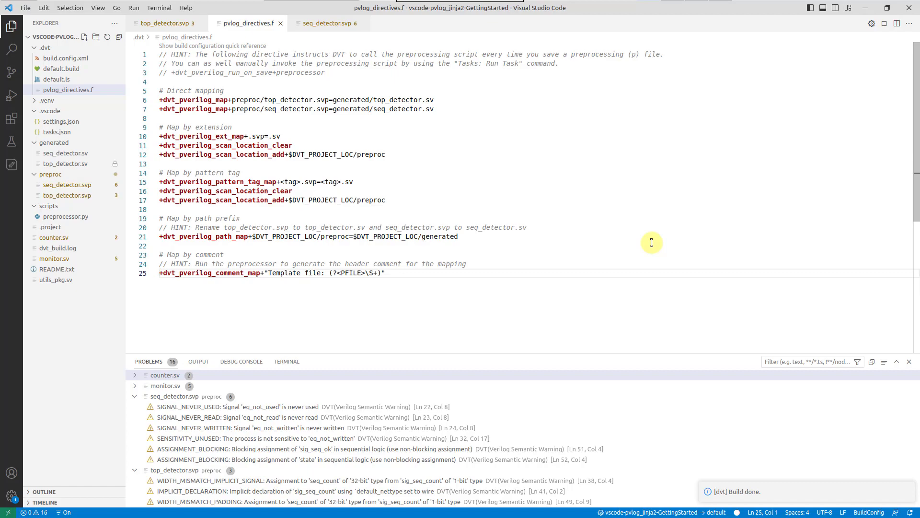
mouse_move(358, 199)
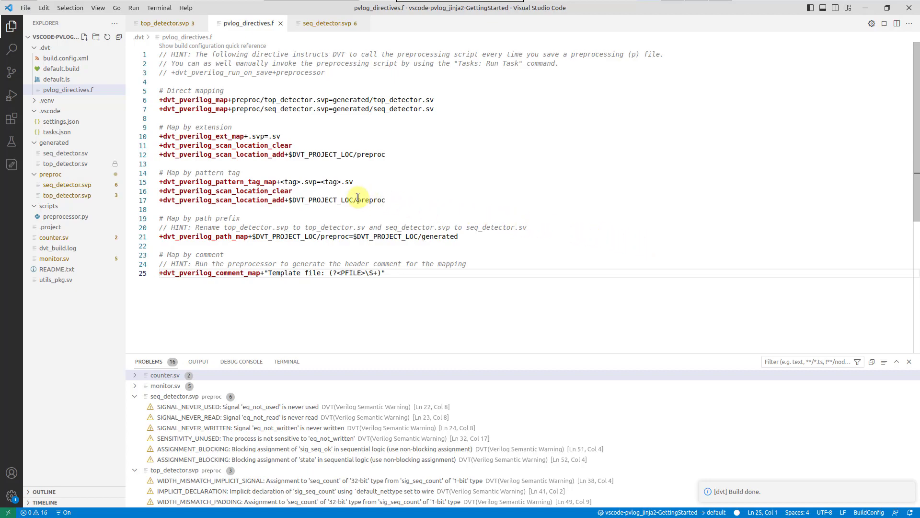
Check the 'preprocessor' task in tasks.json, then rebuild with +dvt_pverilog_run_on_save+preprocessor enabled.
click(56, 131)
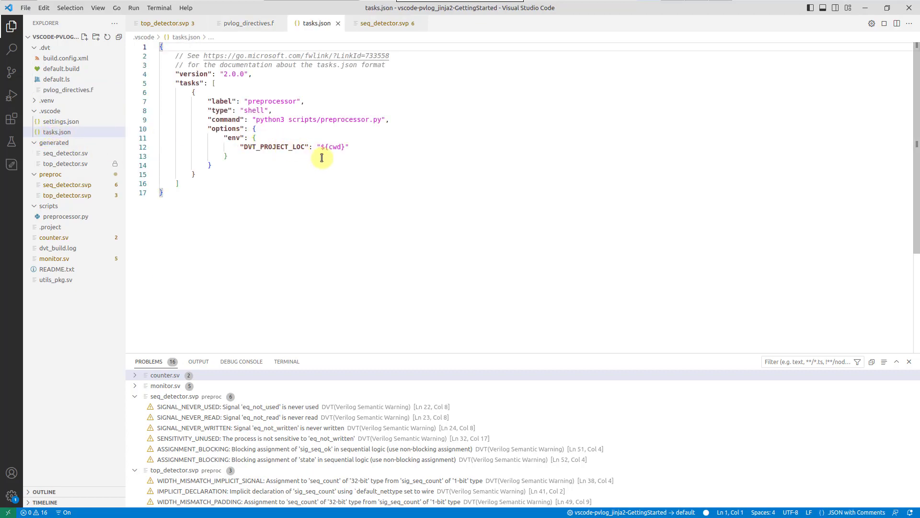
mouse_move(324, 161)
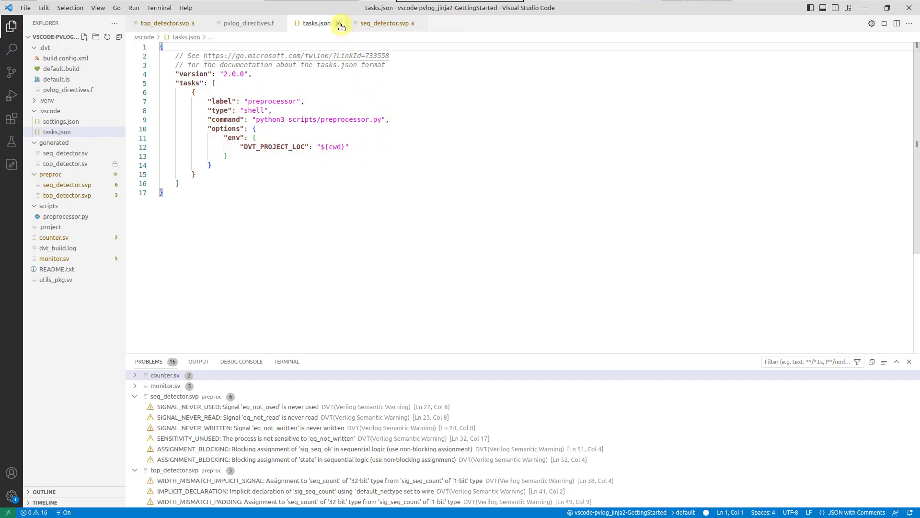
click(339, 27)
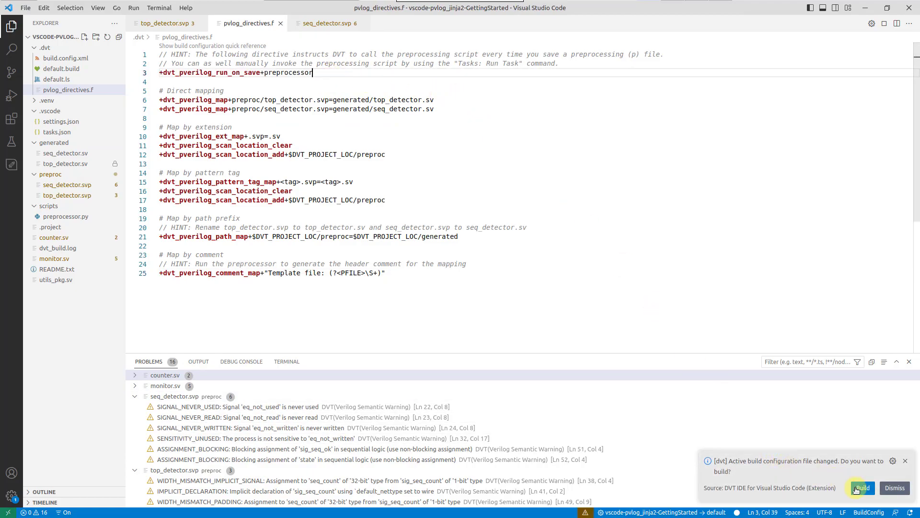
click(861, 487)
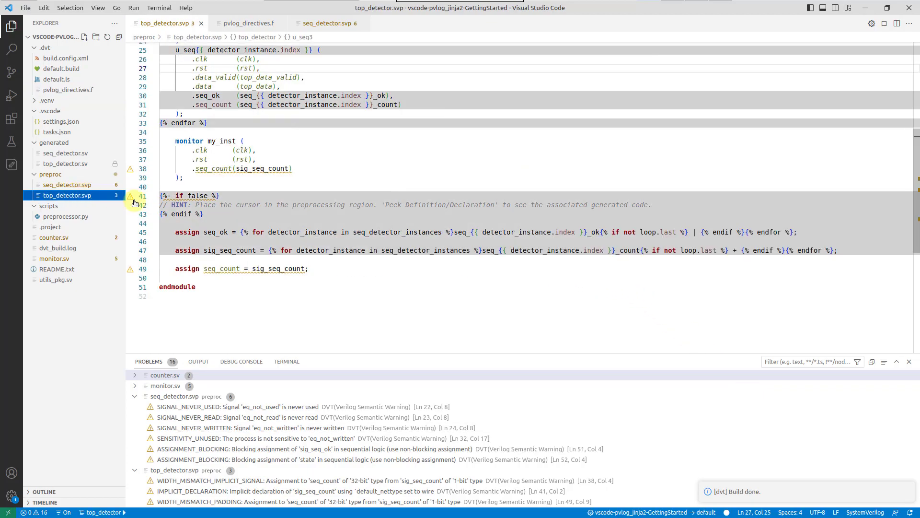
Place the caret at the end of the seq_ok assignment on line 45.
click(795, 232)
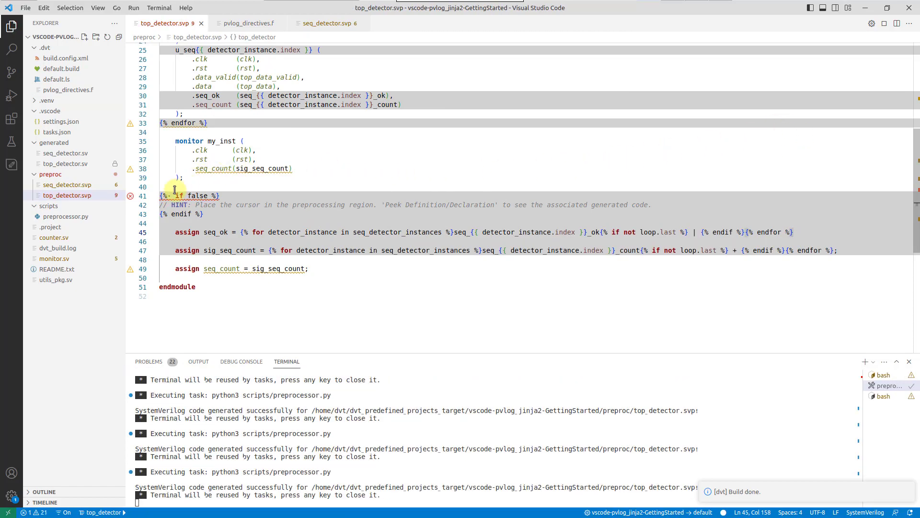
mouse_move(176, 195)
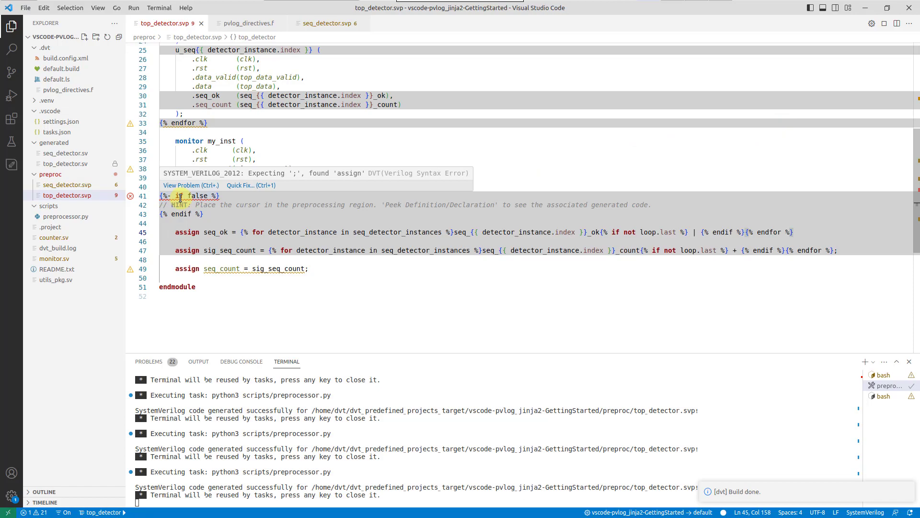